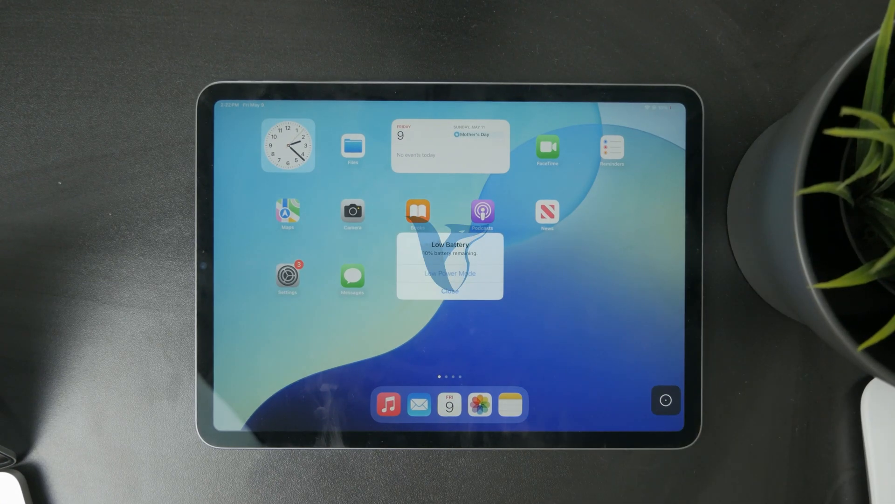
Close the Low Battery alert on the iPadOS Home Screen.
click(450, 290)
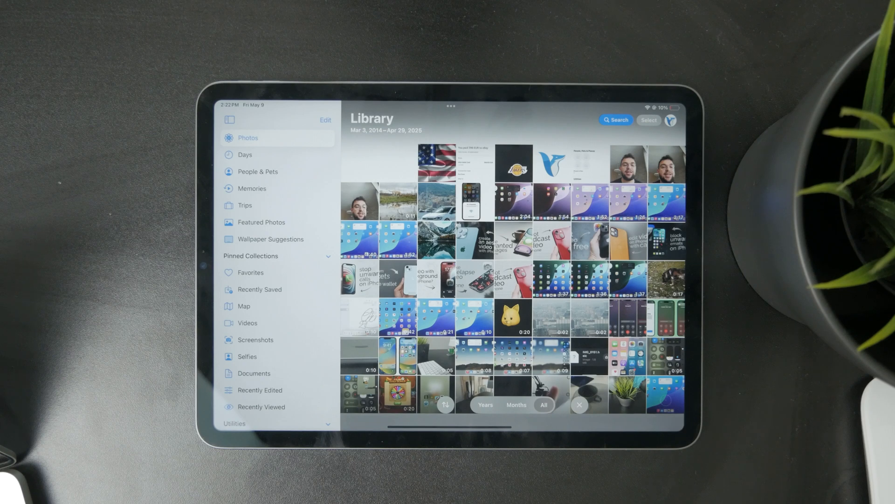
click(446, 404)
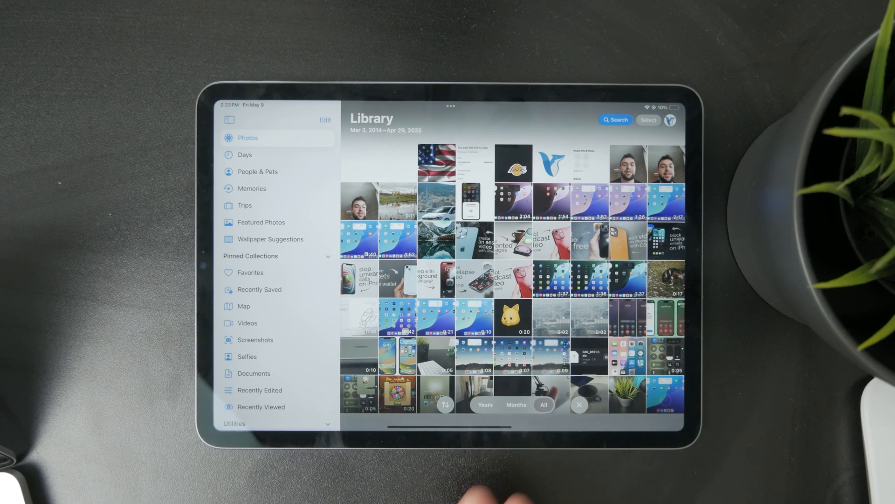
Scroll the Photos sidebar down to Media Types and the Compressed Photos and Test albums.
scroll(down, 3)
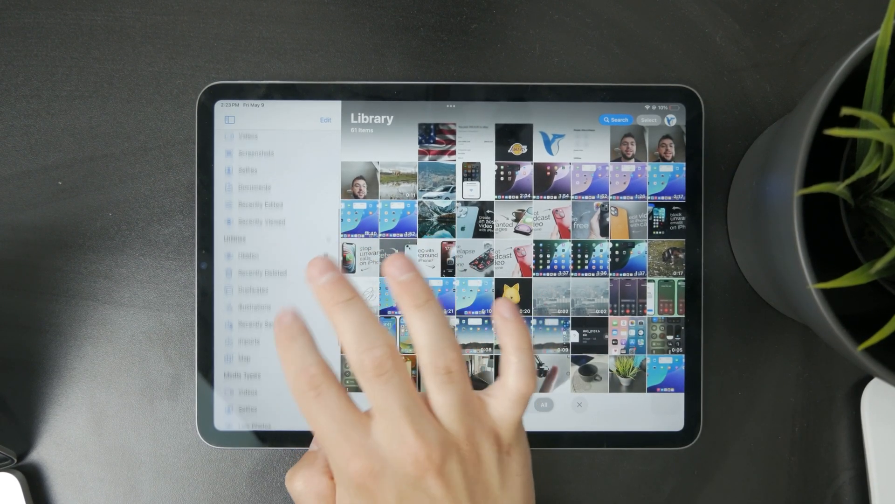
scroll(down, 3)
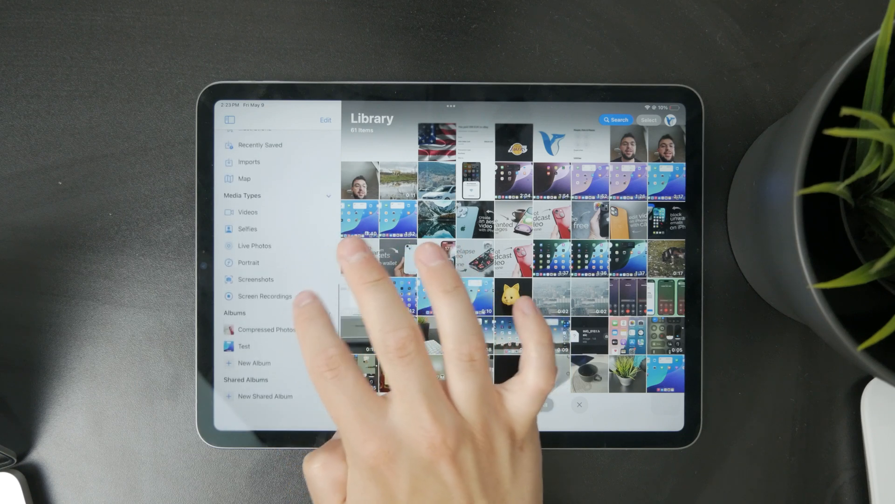
Open the Test album with its four photos and one video, and scroll through it.
click(234, 315)
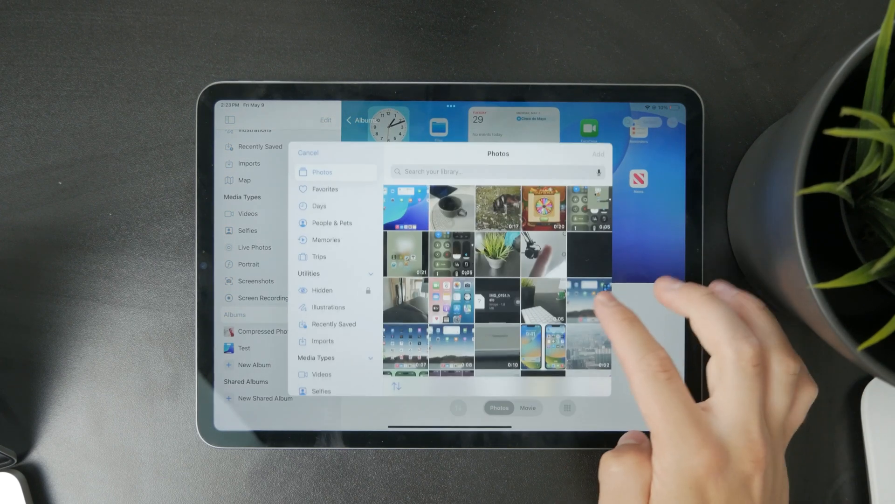
scroll(down, 3)
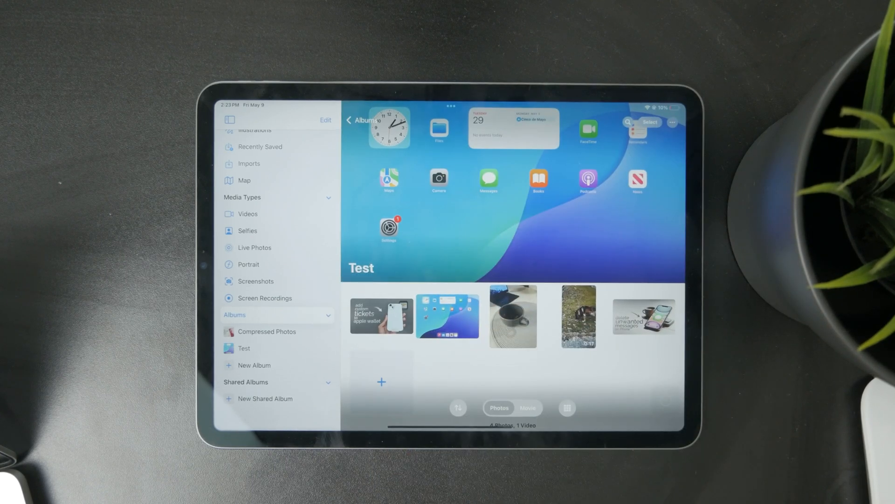
Leave the Test album and bring up App Store search results for 'photos'.
click(381, 316)
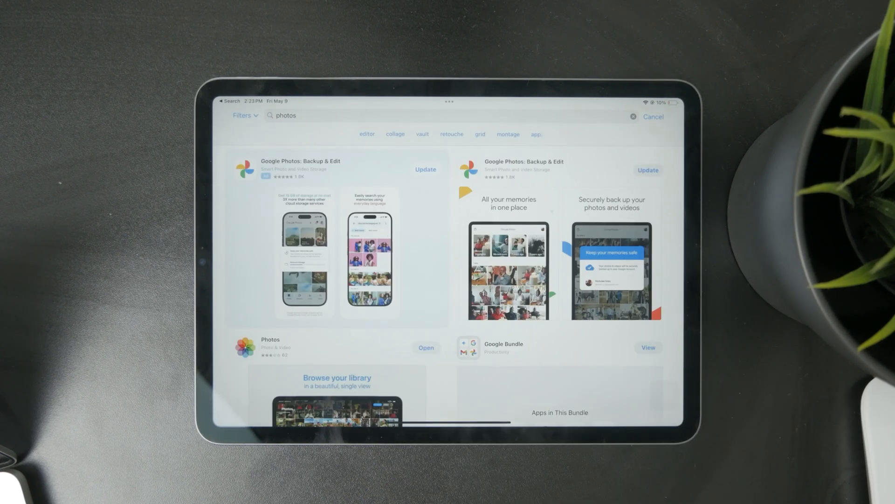
Scroll through the photo app results, then open the Gallery – Photo Vault page by ZipoApps.
click(299, 161)
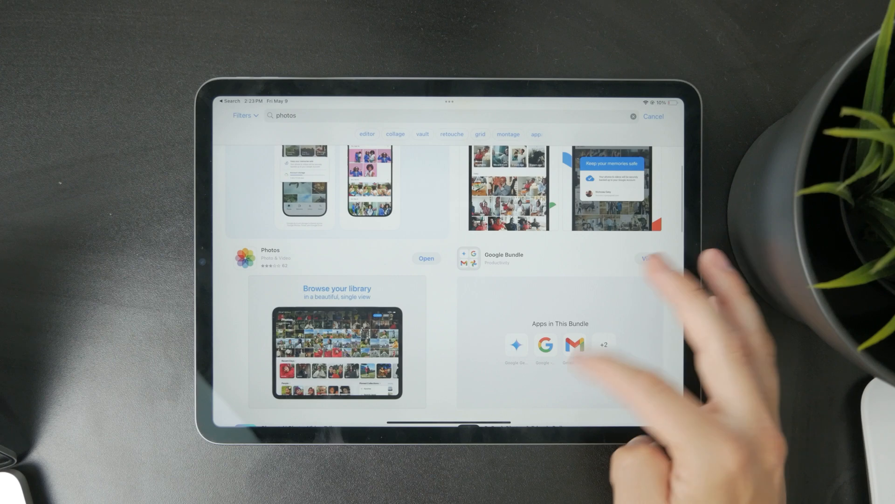
scroll(down, 3)
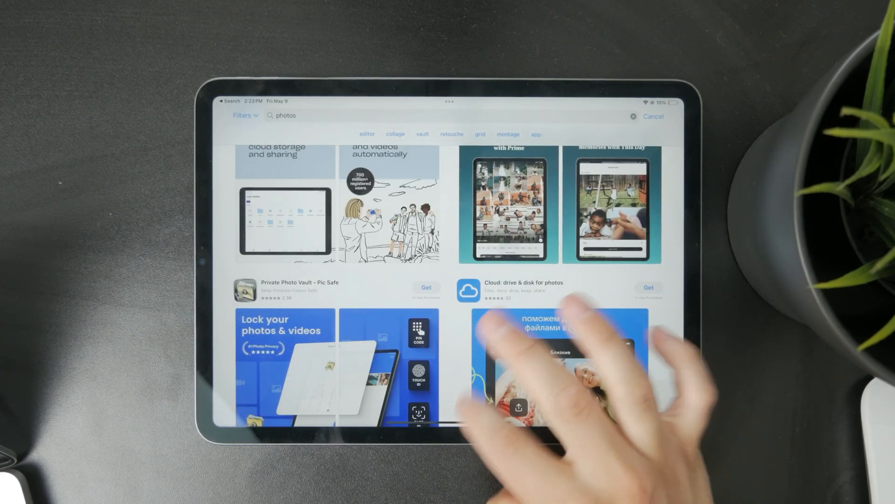
scroll(down, 3)
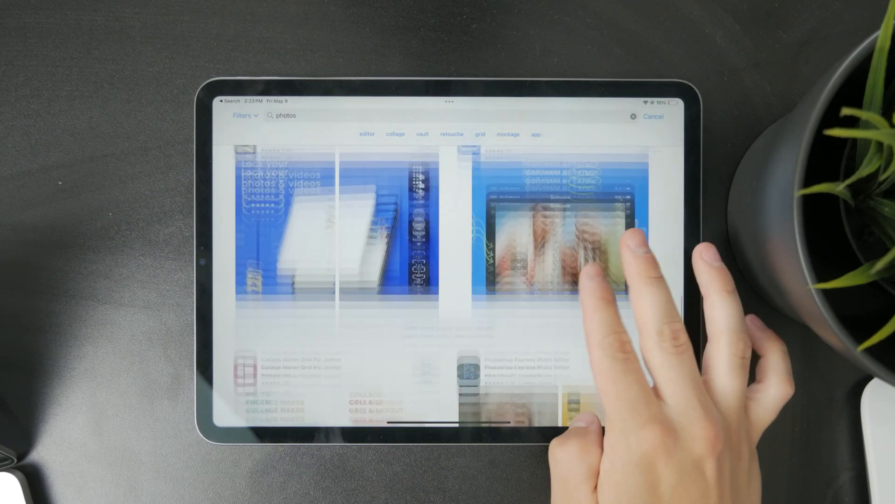
scroll(down, 3)
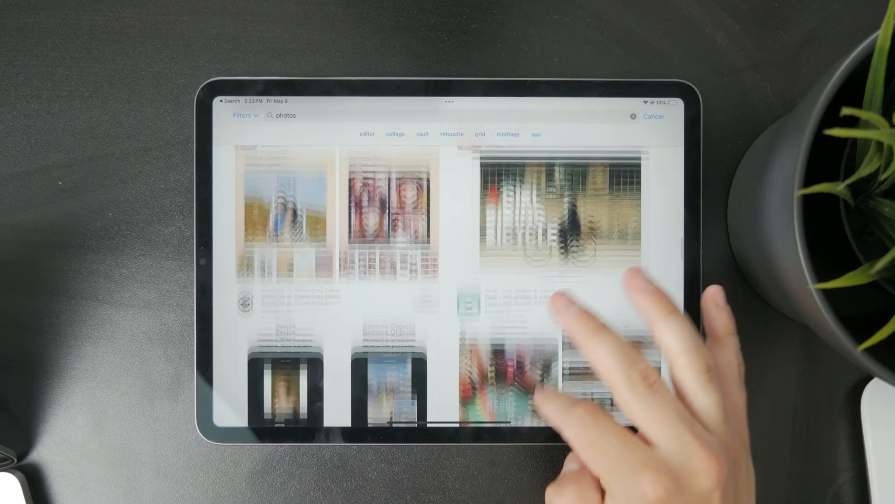
scroll(down, 3)
text(gallery)
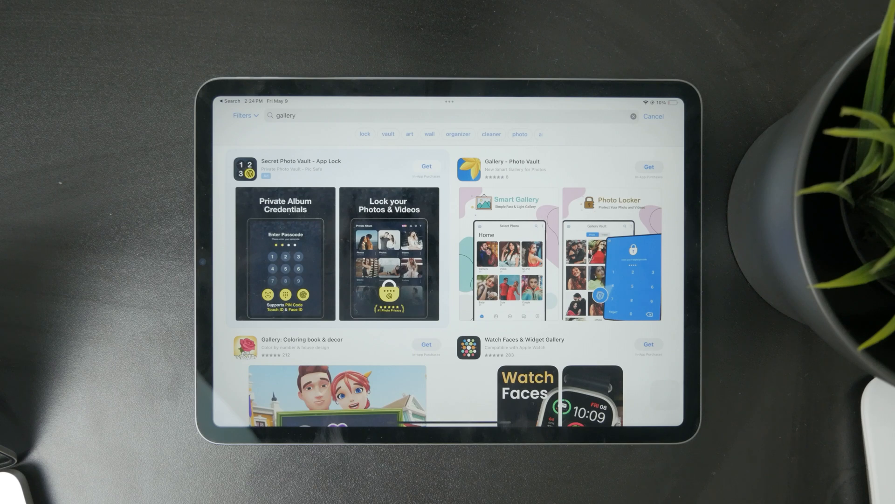
click(515, 163)
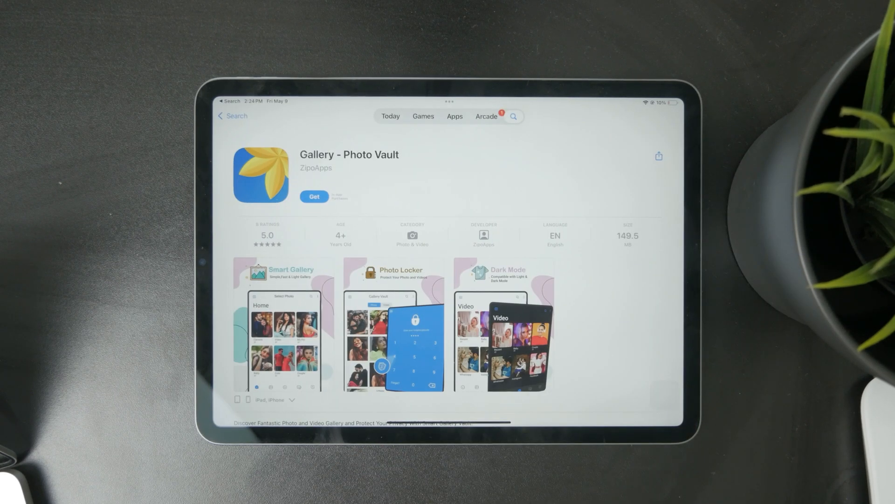